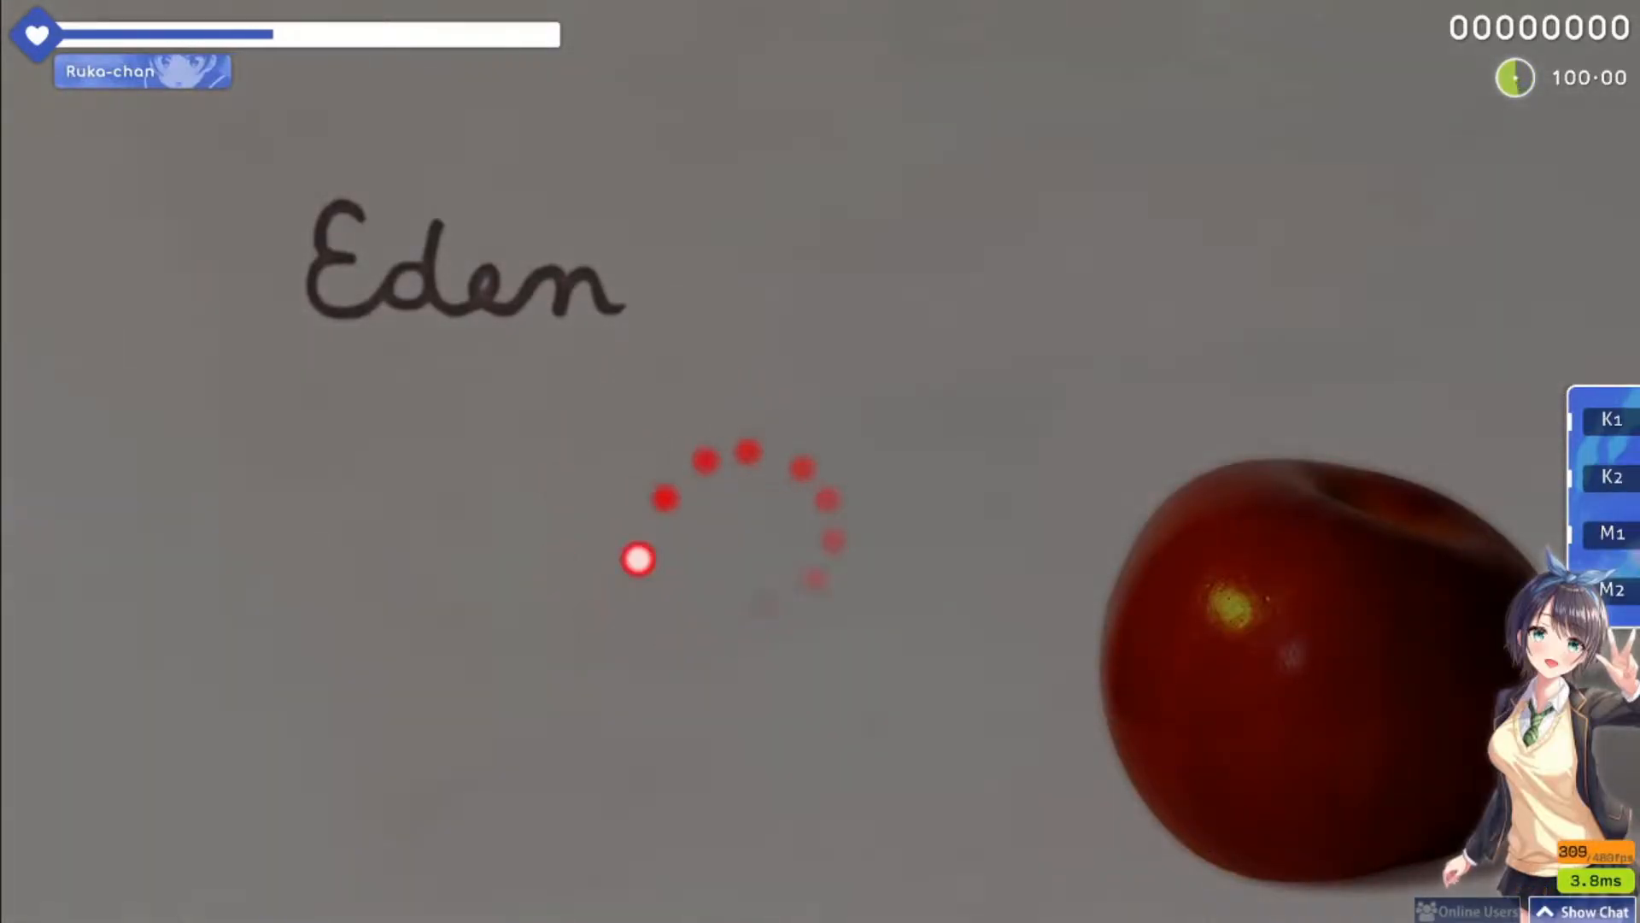
# Leave osu! and search DuckDuckGo for 'Osu keypad'.
pyautogui.click(1112, 280)
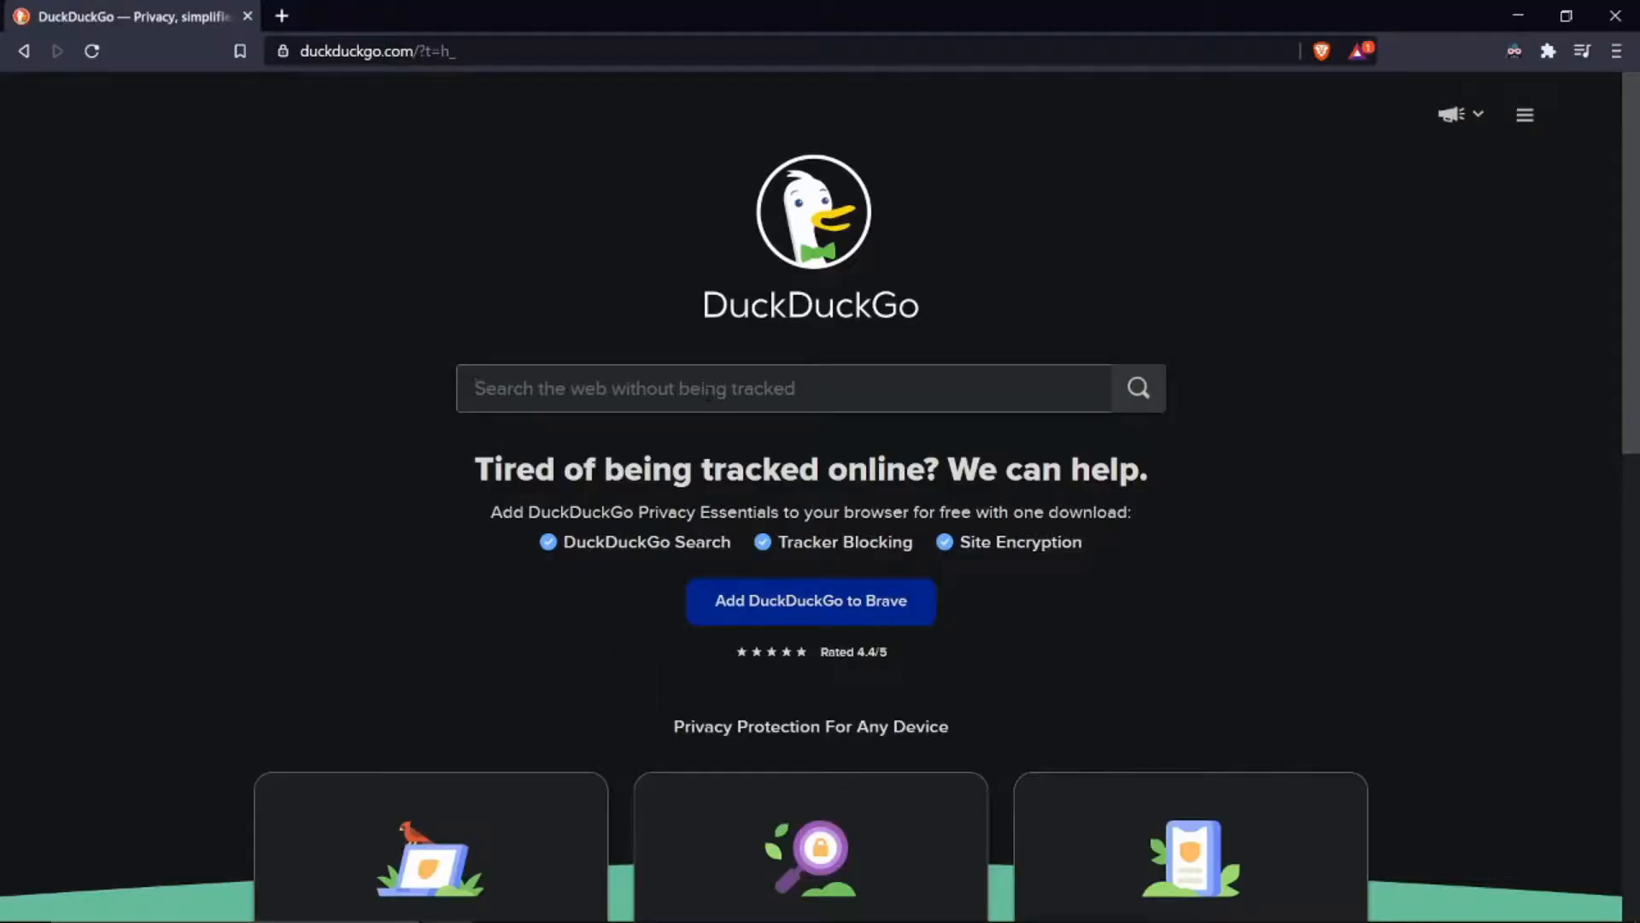
pyautogui.write('Osu keypa')
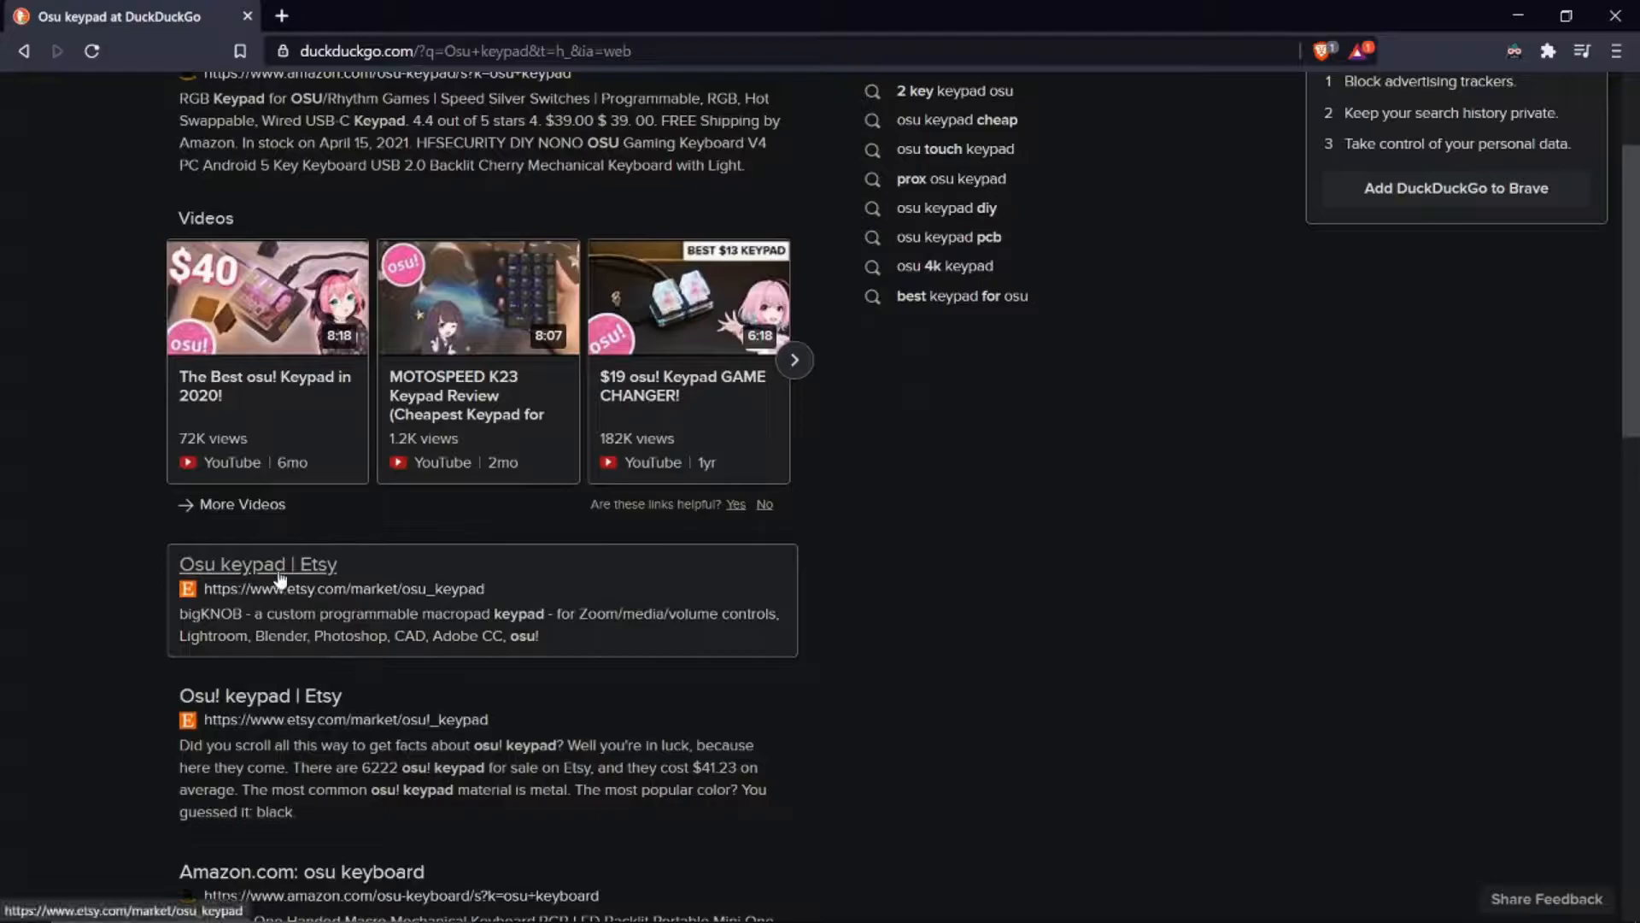
# Open the 'Osu keypad | Etsy' result and scroll through the keypad and macropad listings.
pyautogui.click(257, 564)
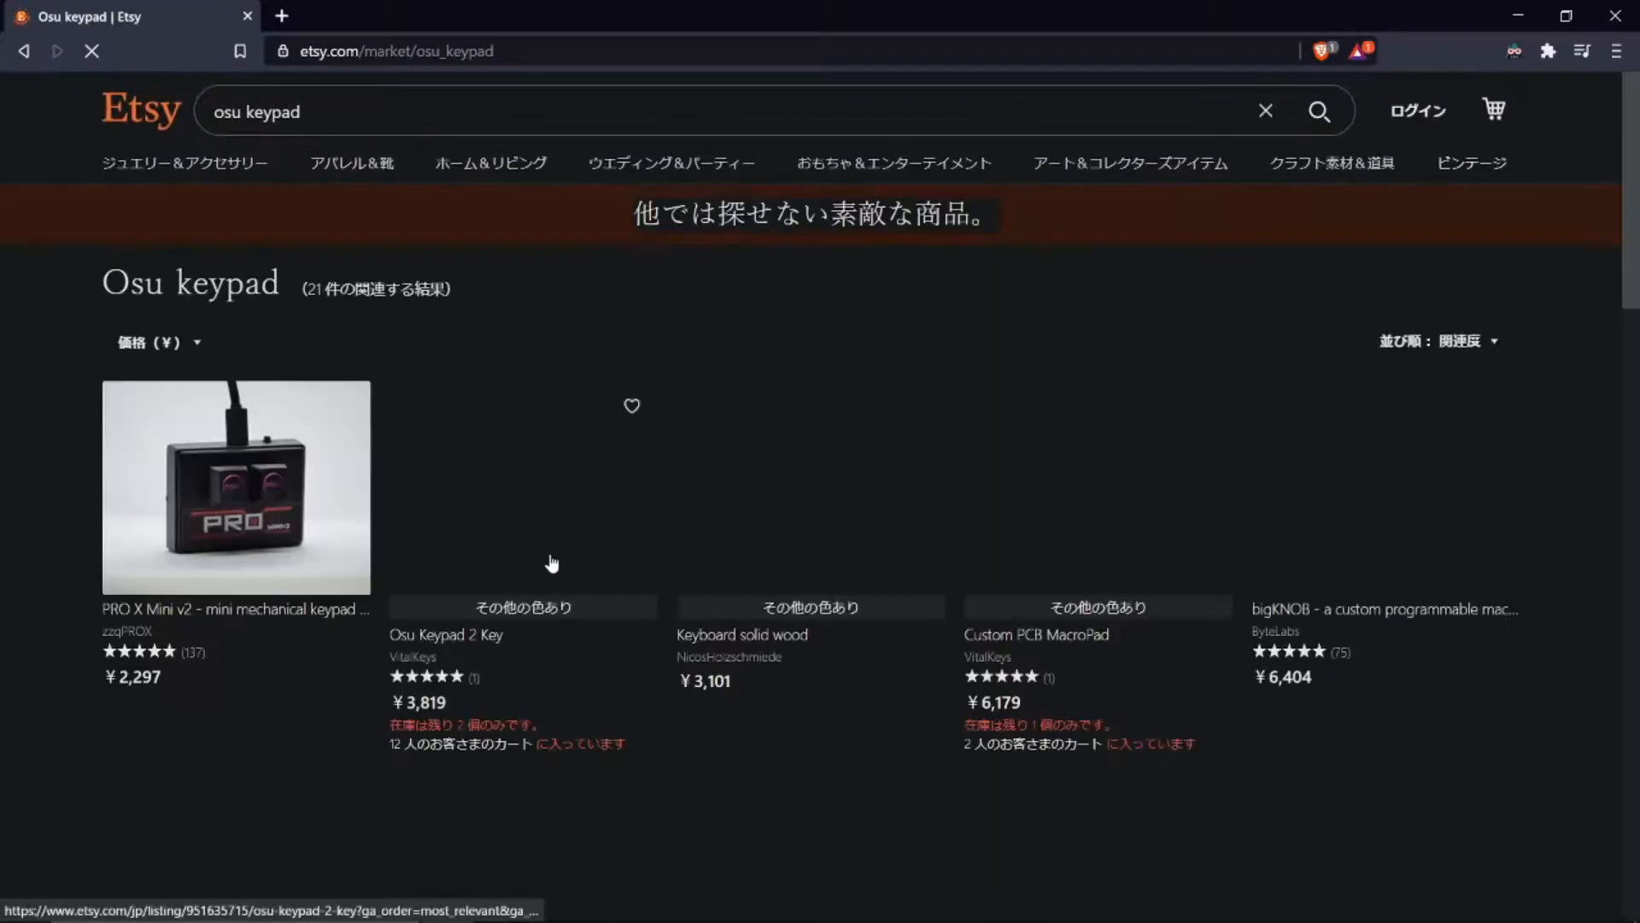
pyautogui.scroll(-3)
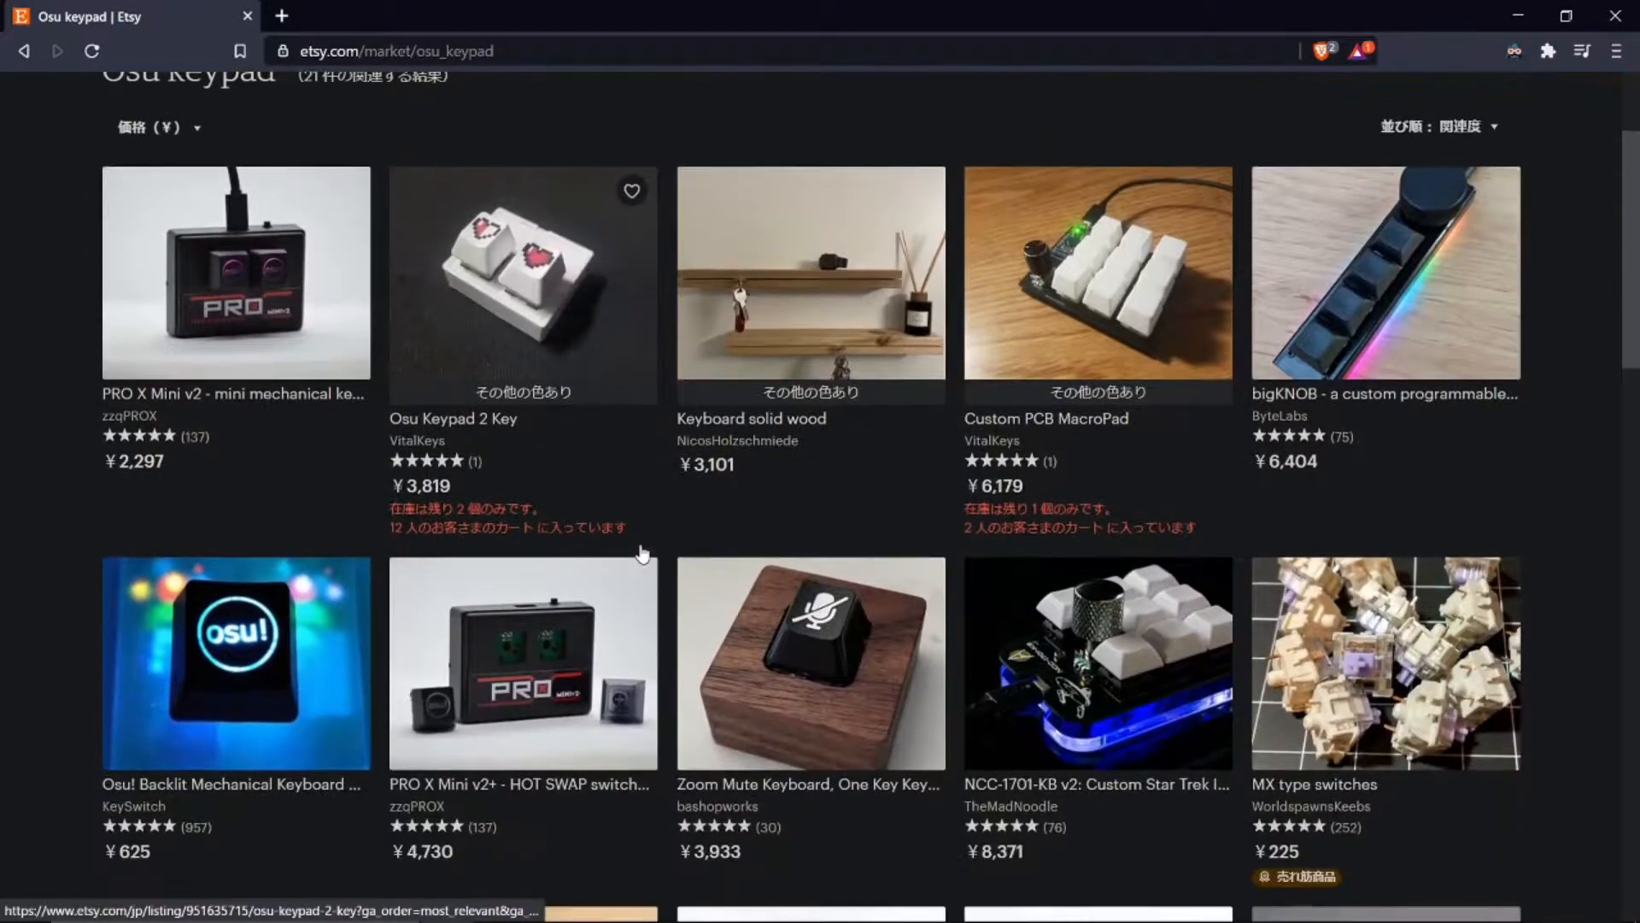
pyautogui.scroll(-3)
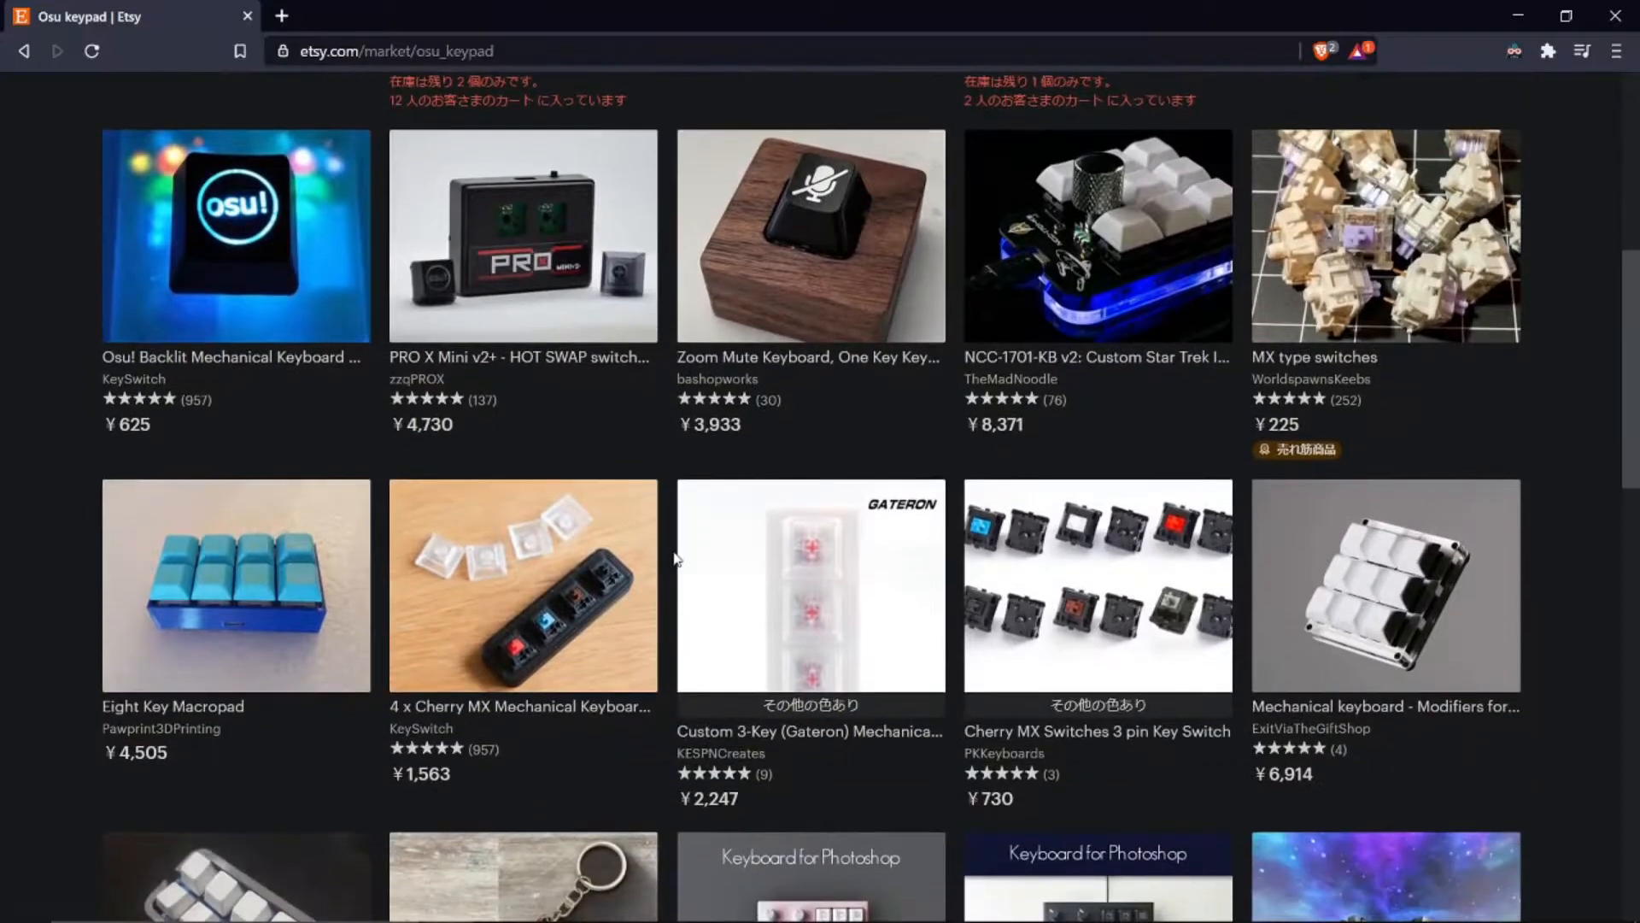
pyautogui.scroll(-3)
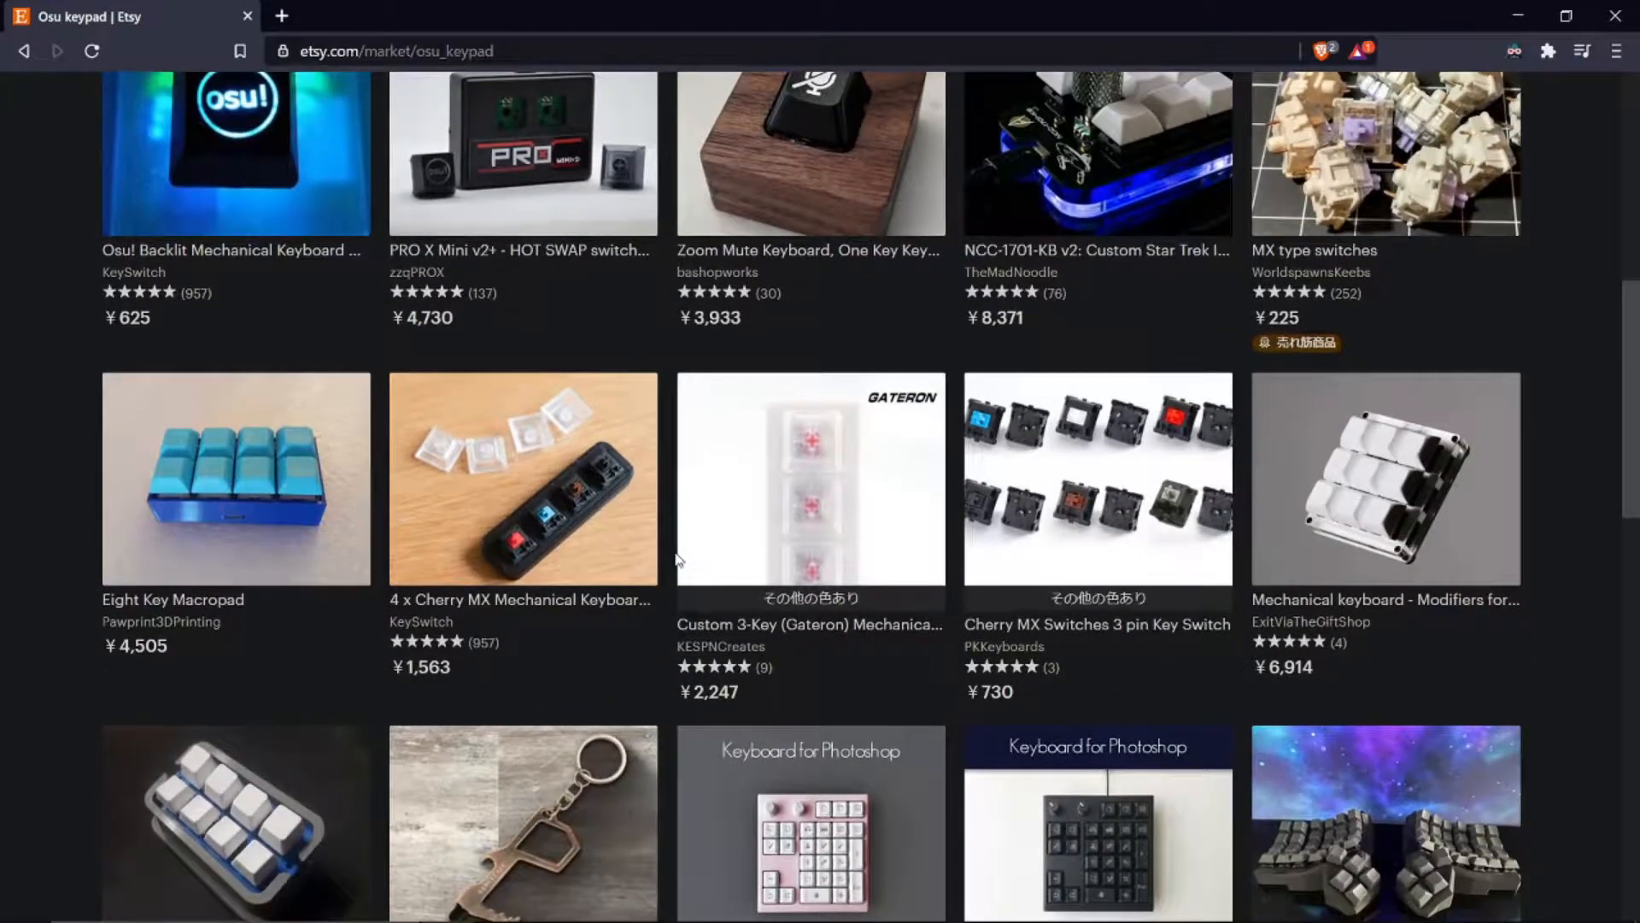
pyautogui.scroll(-3)
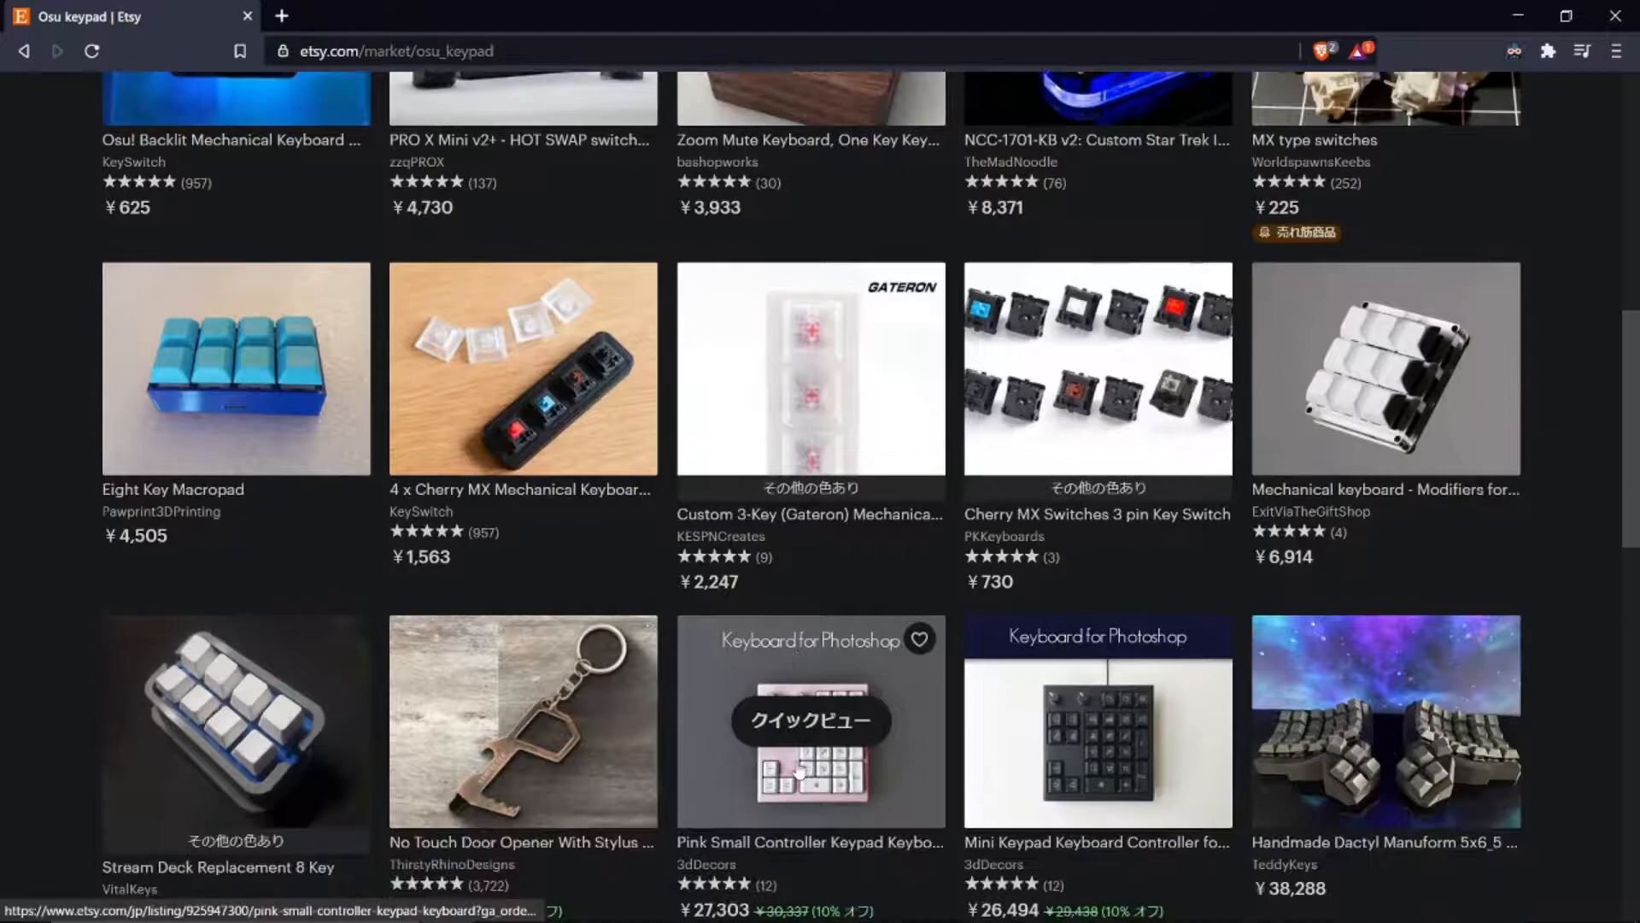